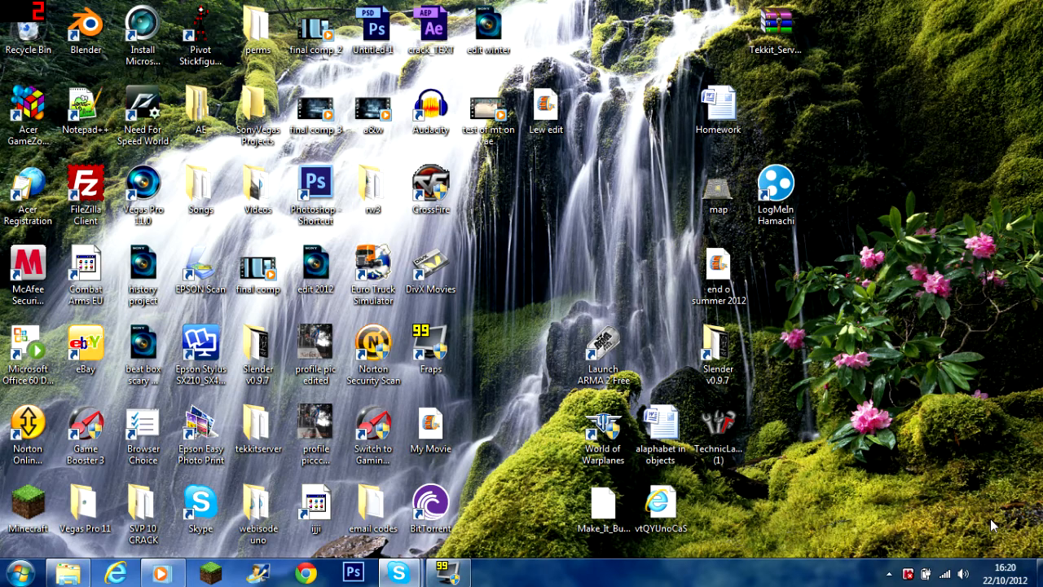
Drag the TechnicLauncher (1) shortcut up beneath the Lew edit icon
click(718, 431)
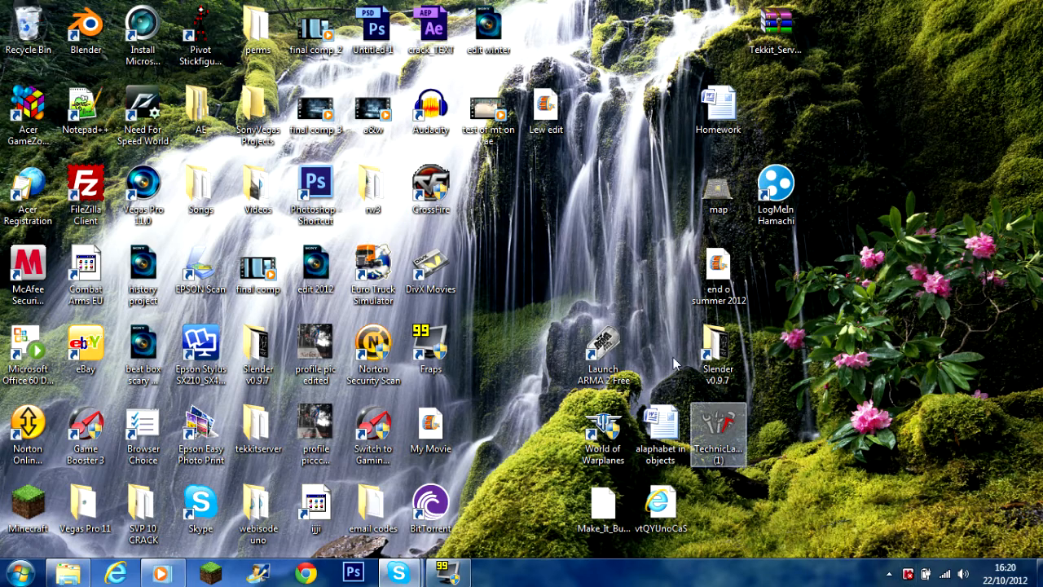
drag(718, 432, 603, 195)
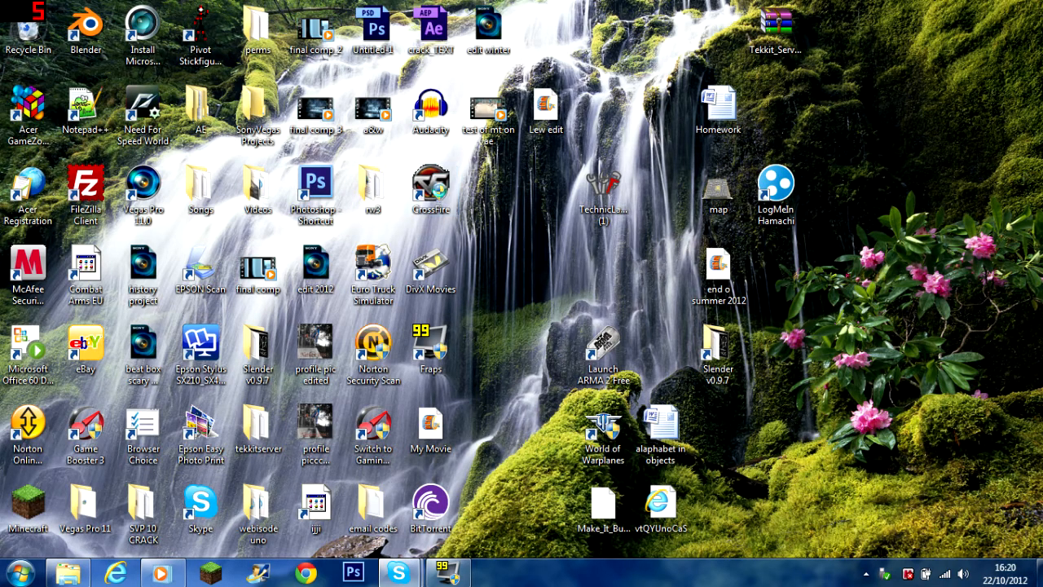
click(162, 571)
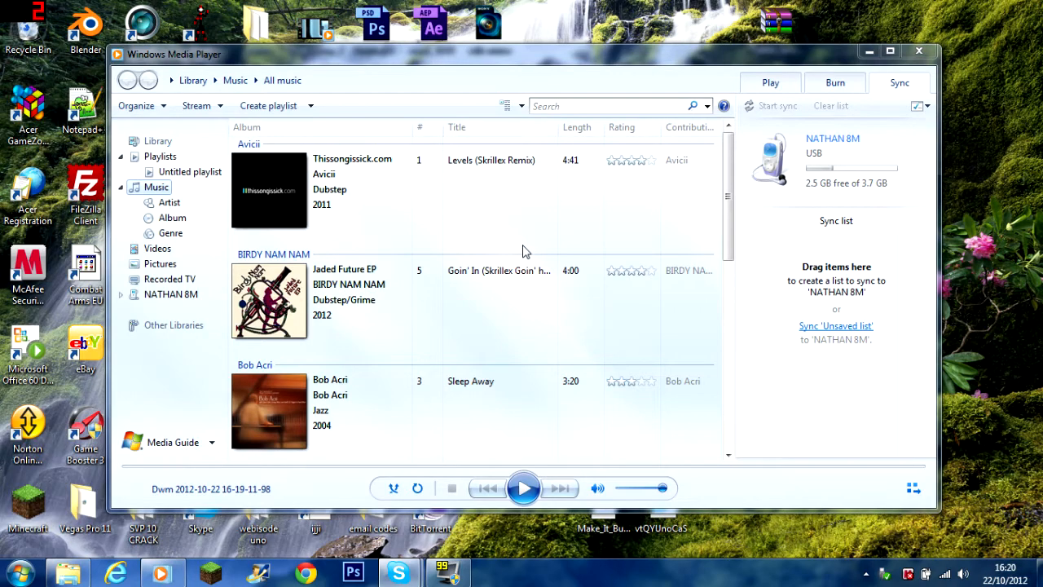
mouse_move(144, 388)
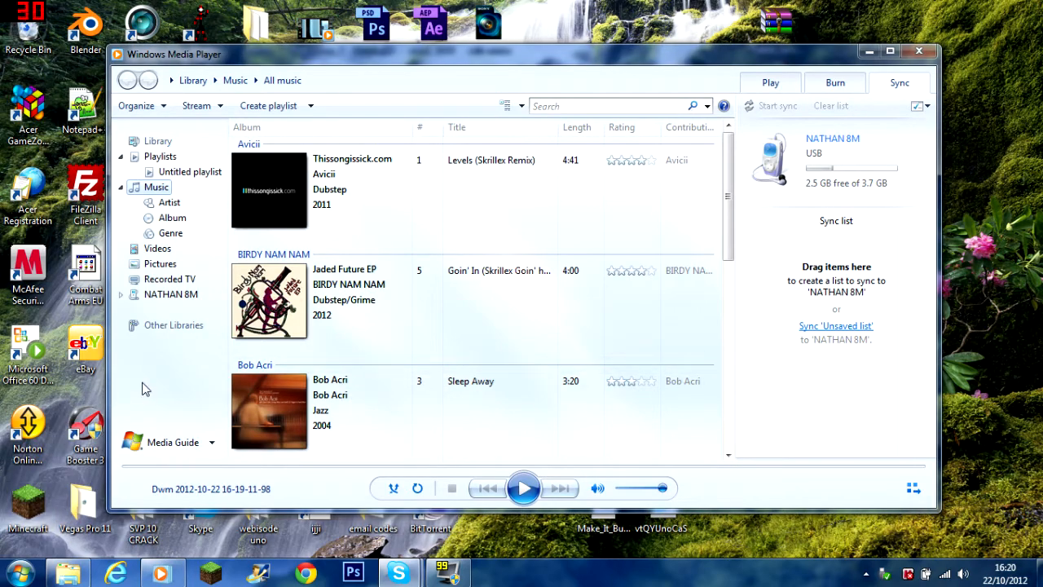
mouse_move(792, 54)
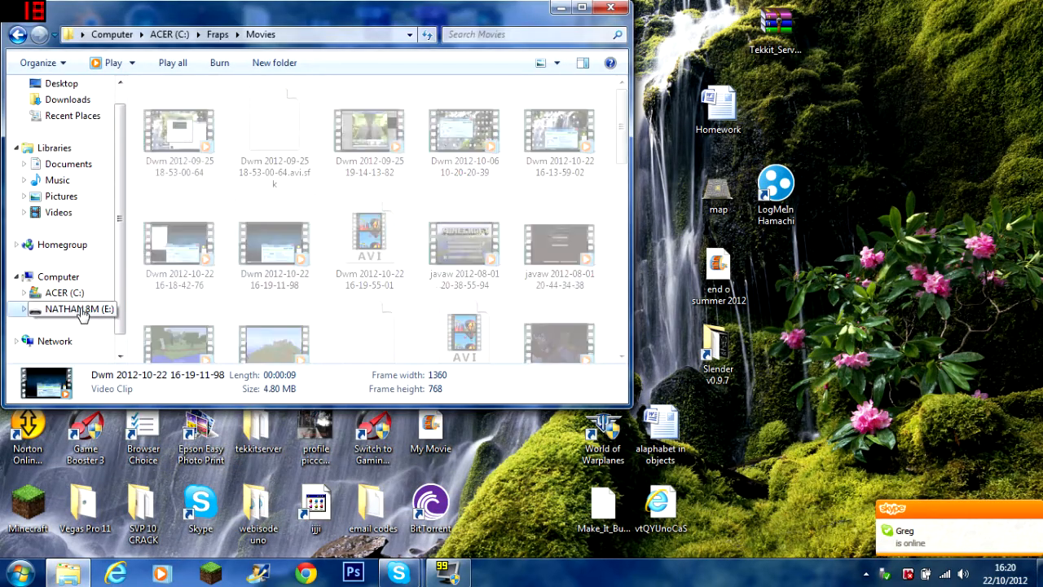
Show the NATHAN 8M (E:) drive contents in Explorer's navigation pane
click(74, 309)
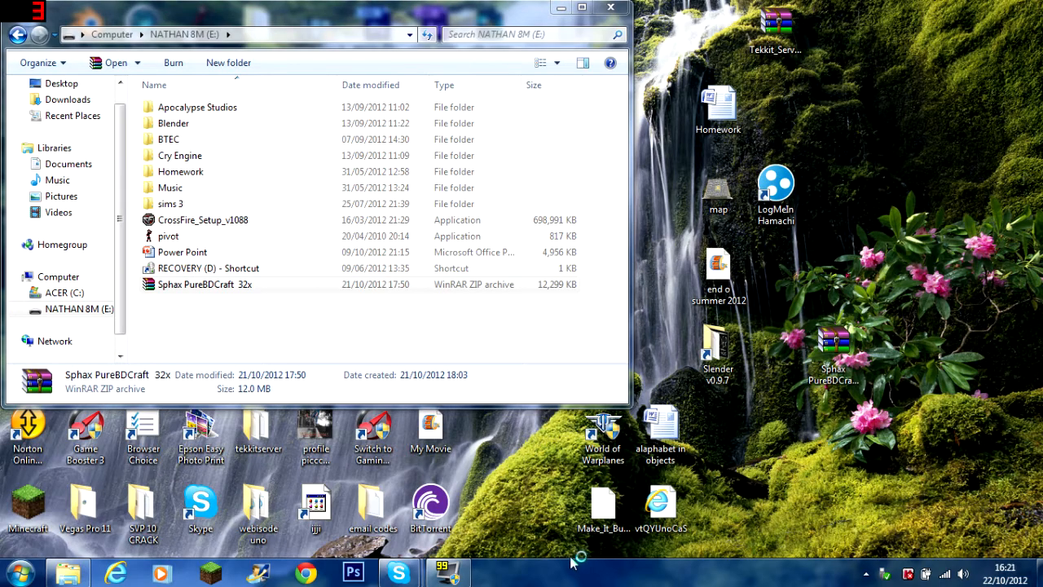
double_click(203, 283)
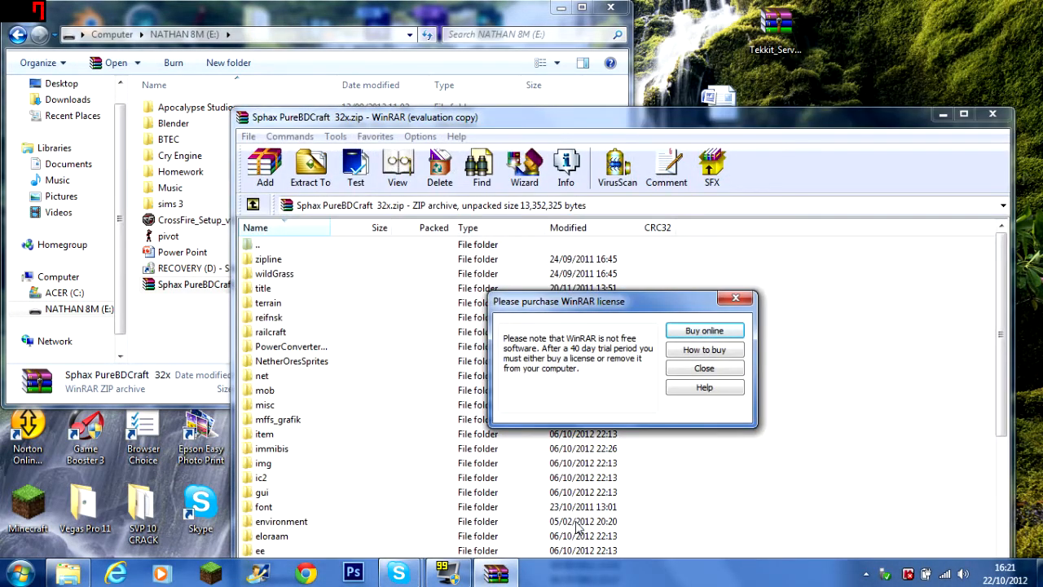
click(703, 367)
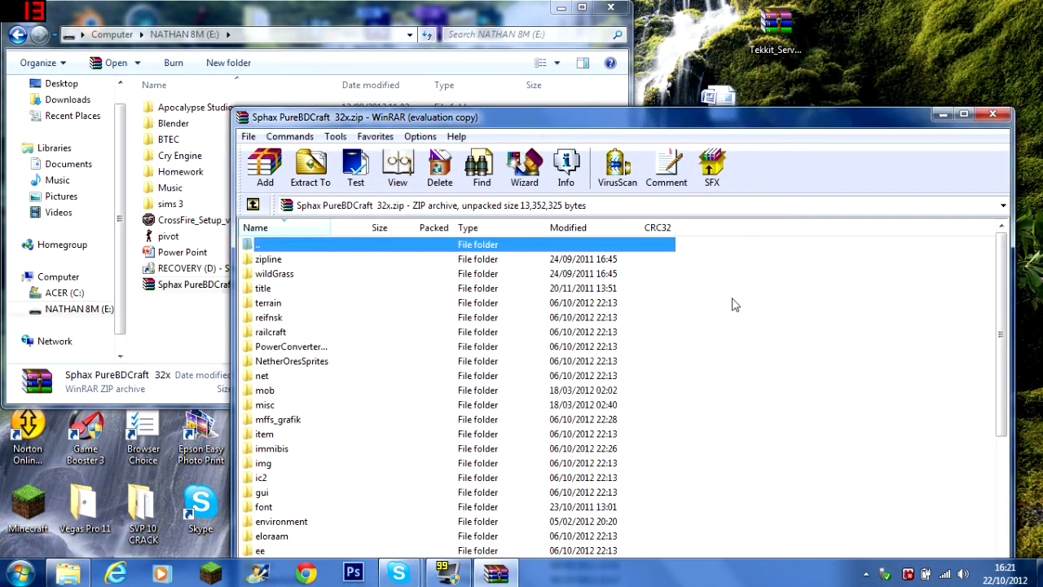
scroll(down, 3)
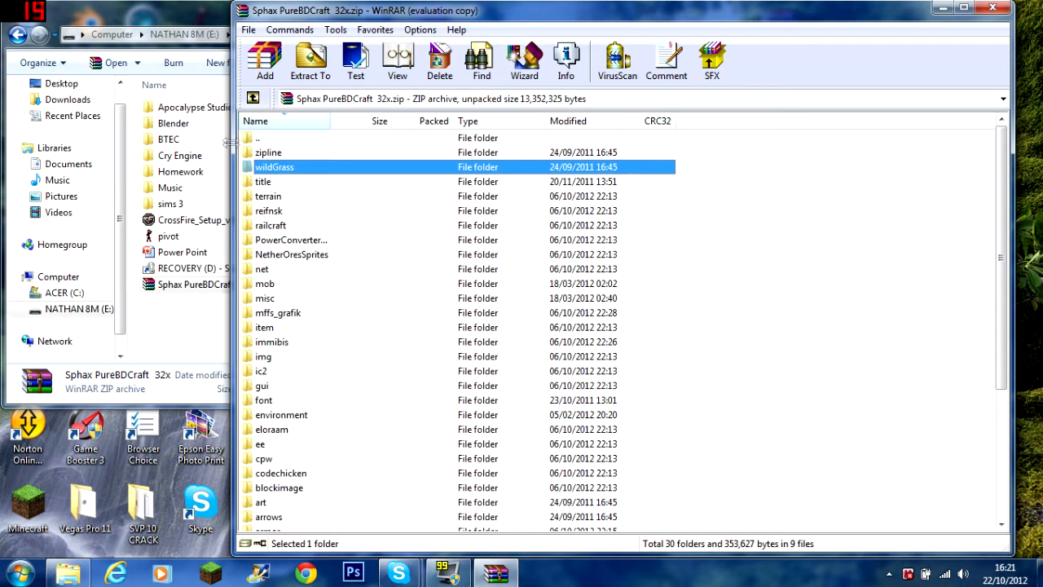
click(268, 195)
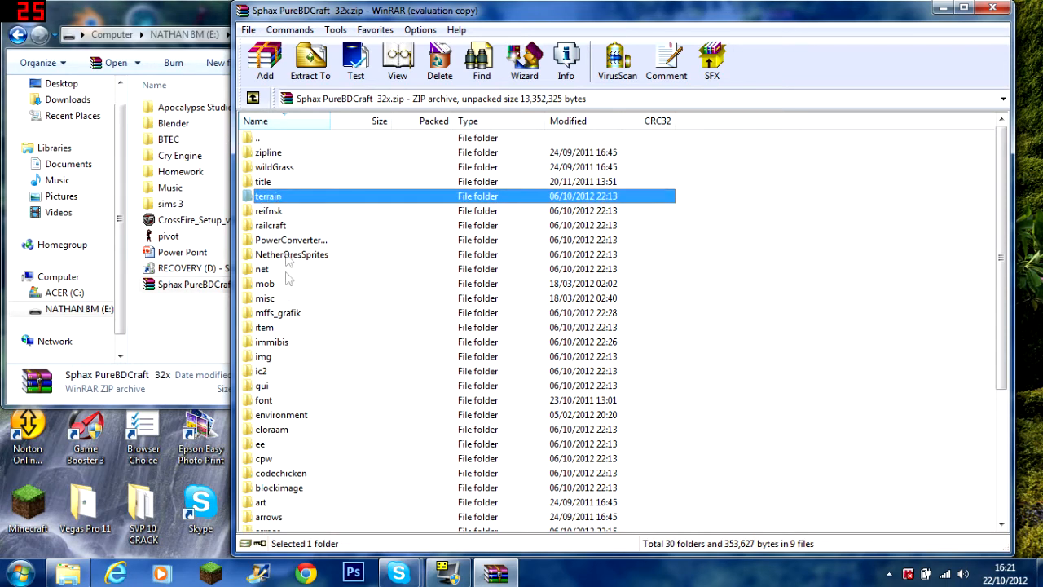
click(271, 224)
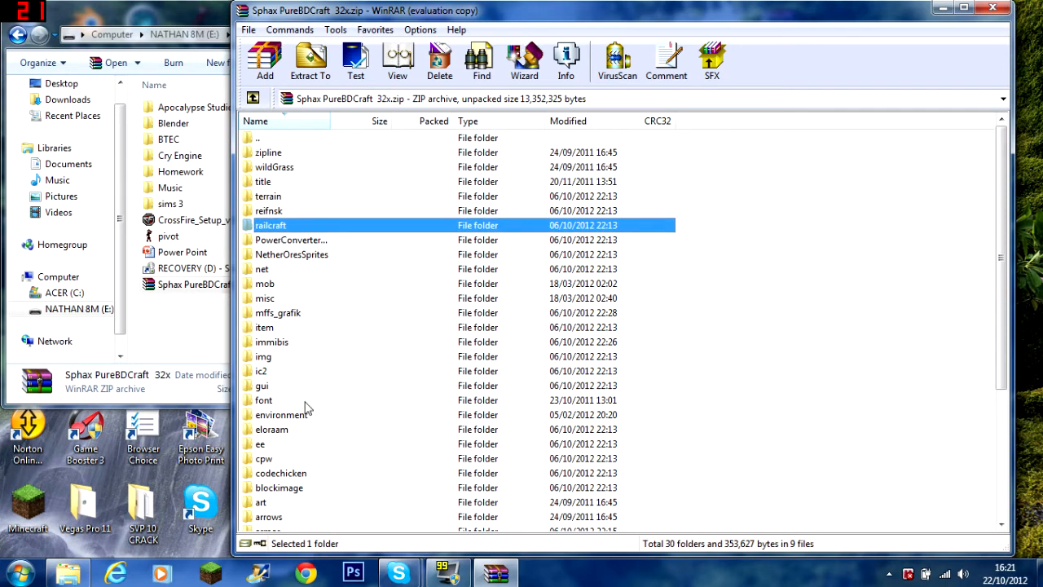
click(993, 9)
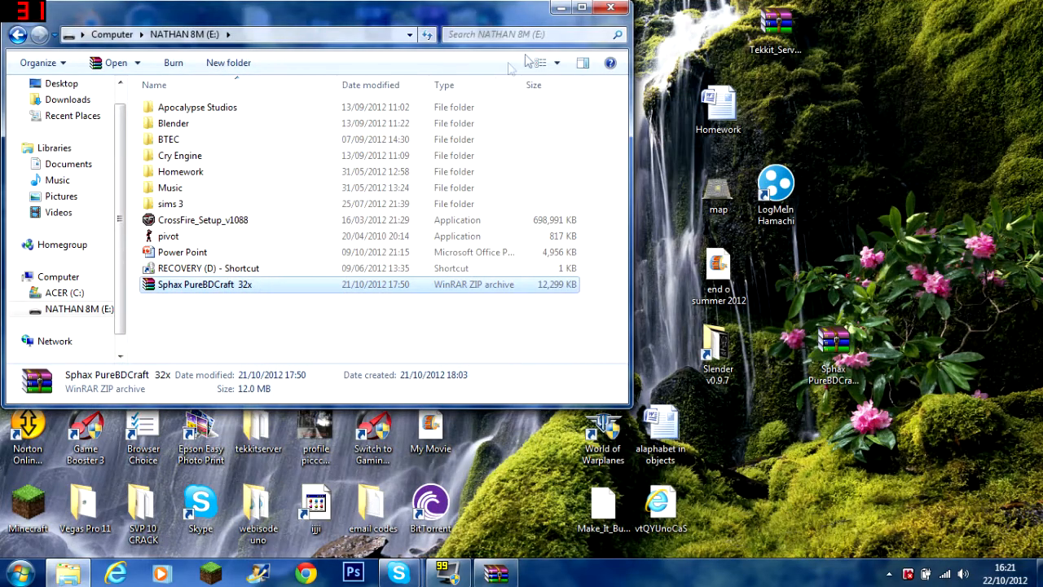
Minimize Explorer and launch Technic Launcher from its TechnicLauncher (1) desktop shortcut
click(610, 10)
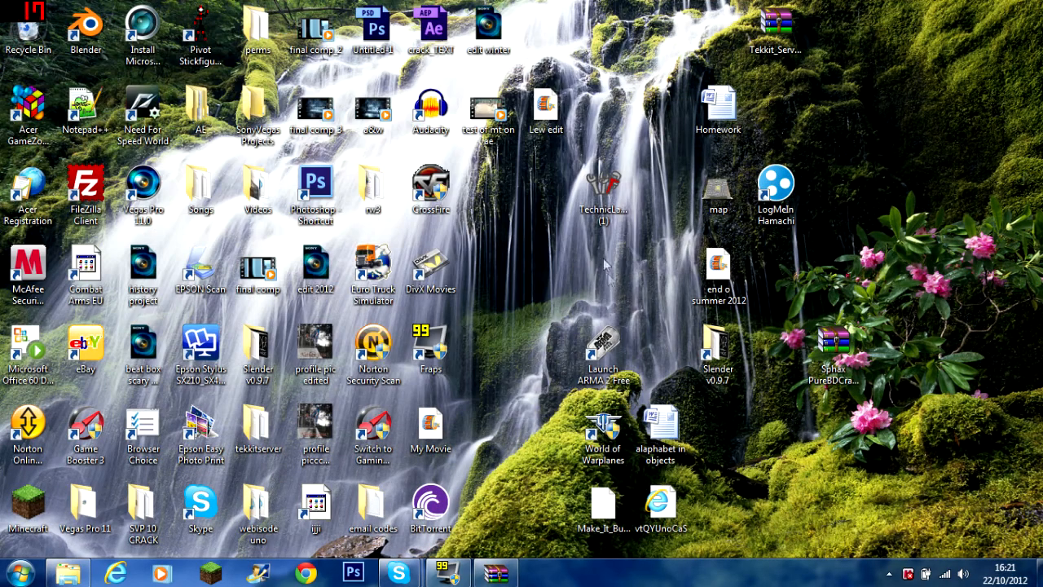
double_click(602, 187)
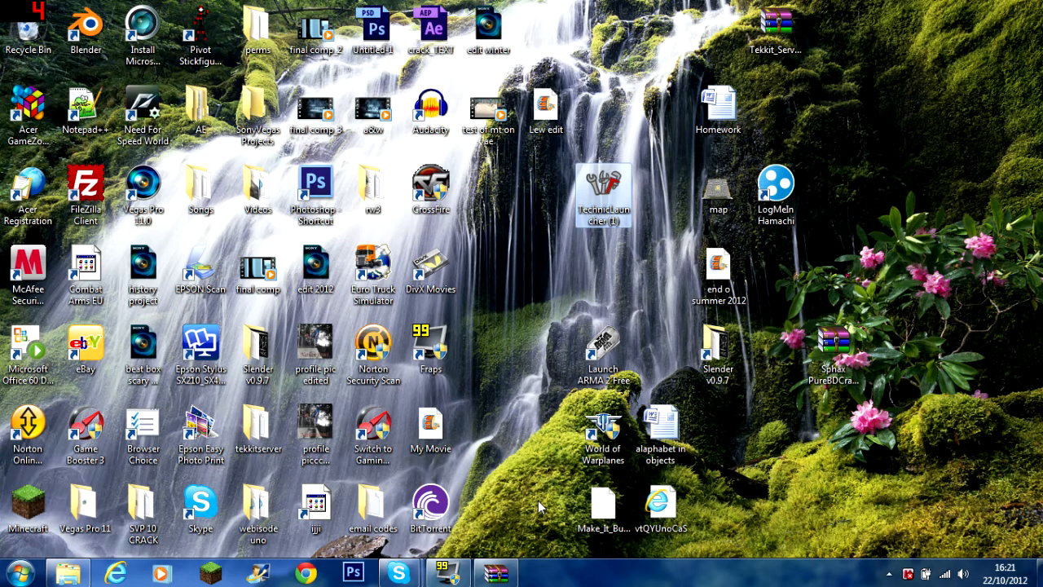
double_click(604, 189)
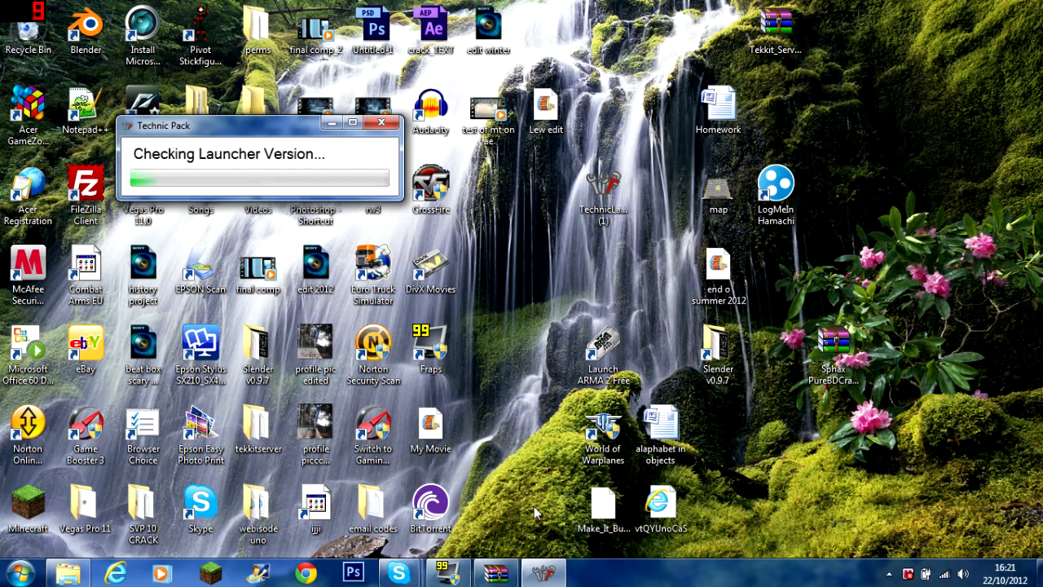
click(382, 122)
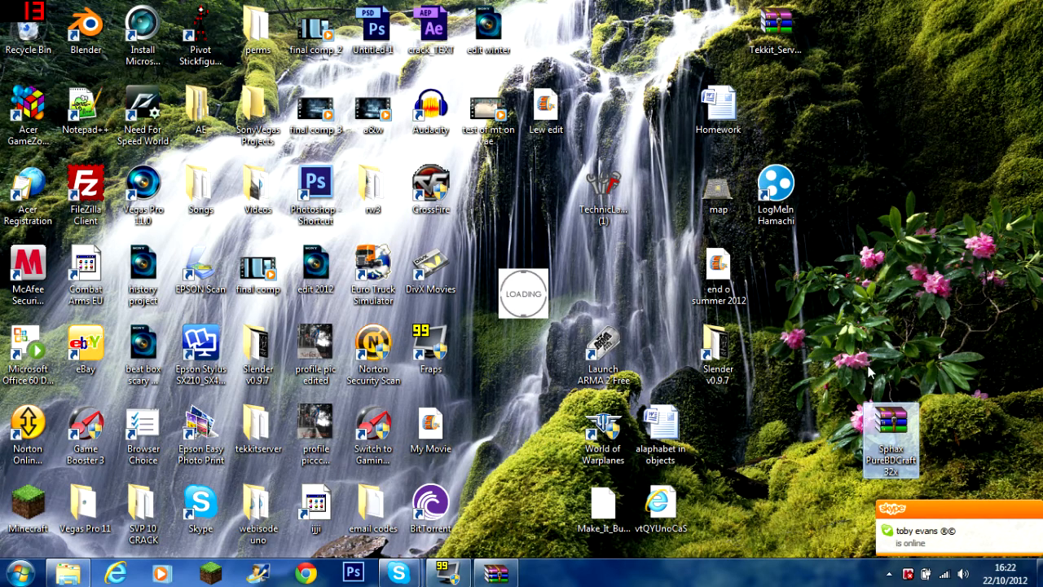
mouse_move(900, 440)
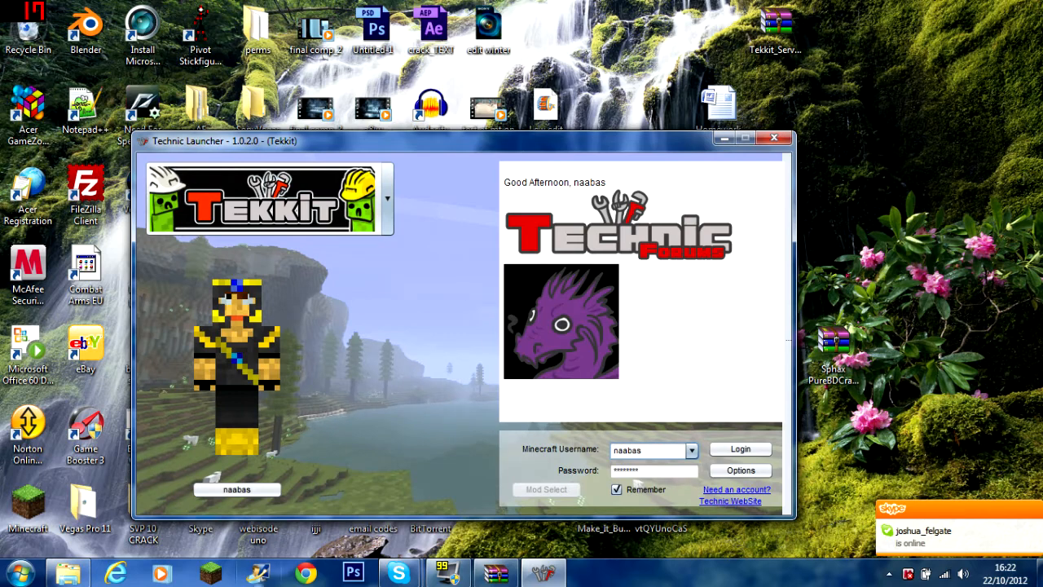
Log in to Tekkit and centre the game window at the Minecraft 1.2.5 title menu
click(740, 449)
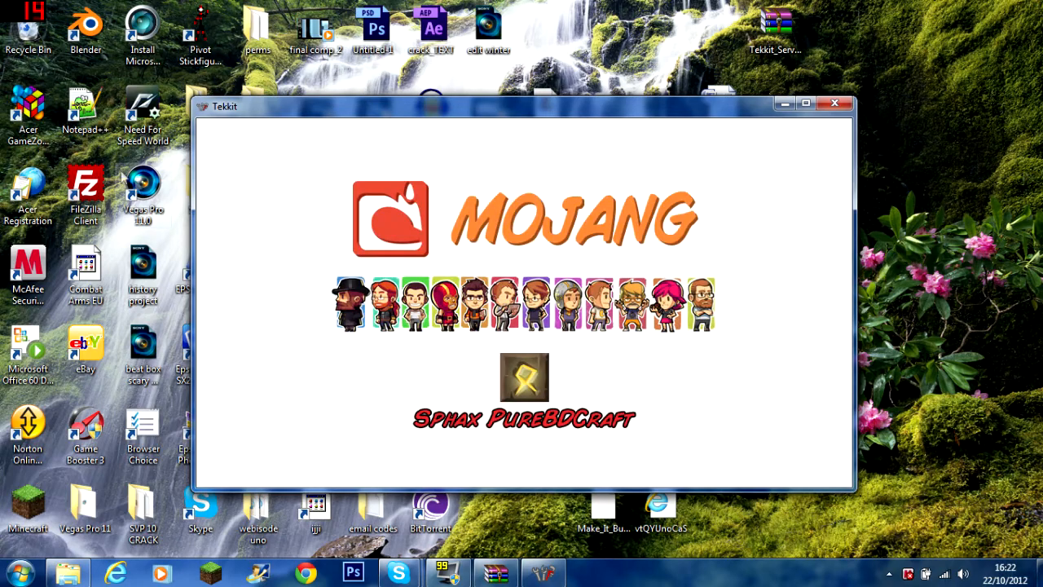
mouse_move(576, 129)
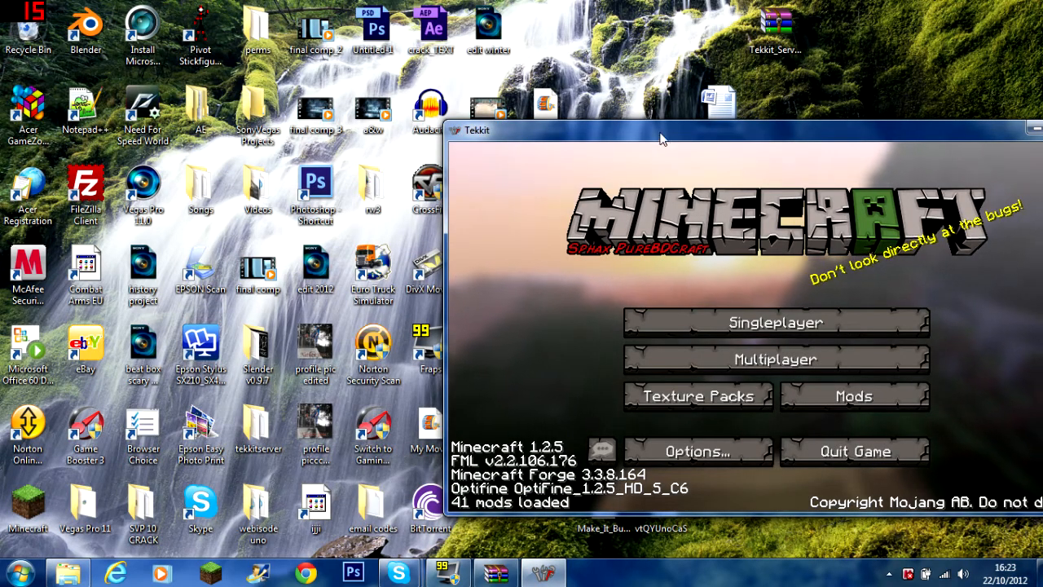
drag(660, 130, 477, 80)
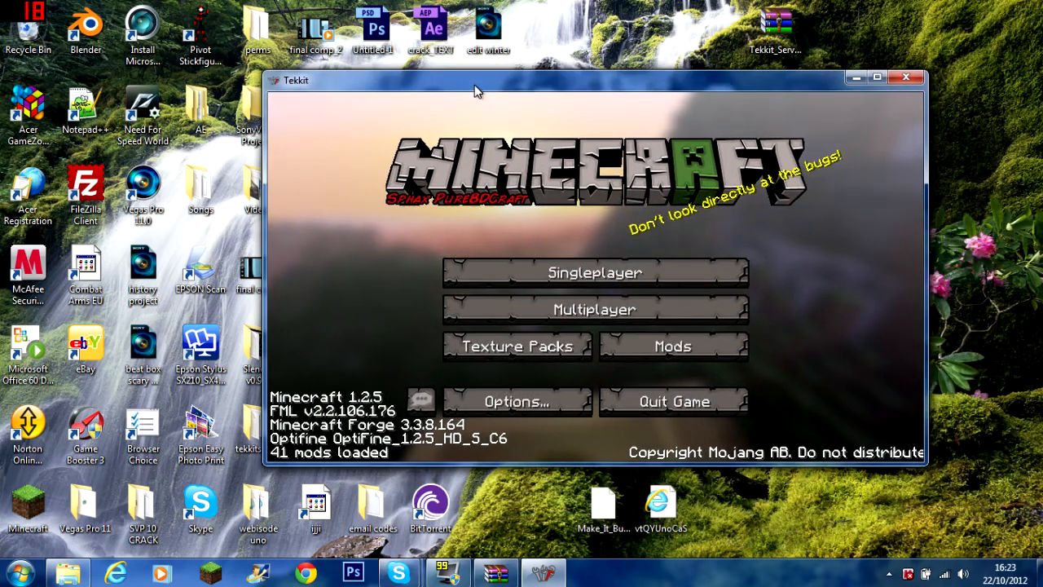
click(876, 77)
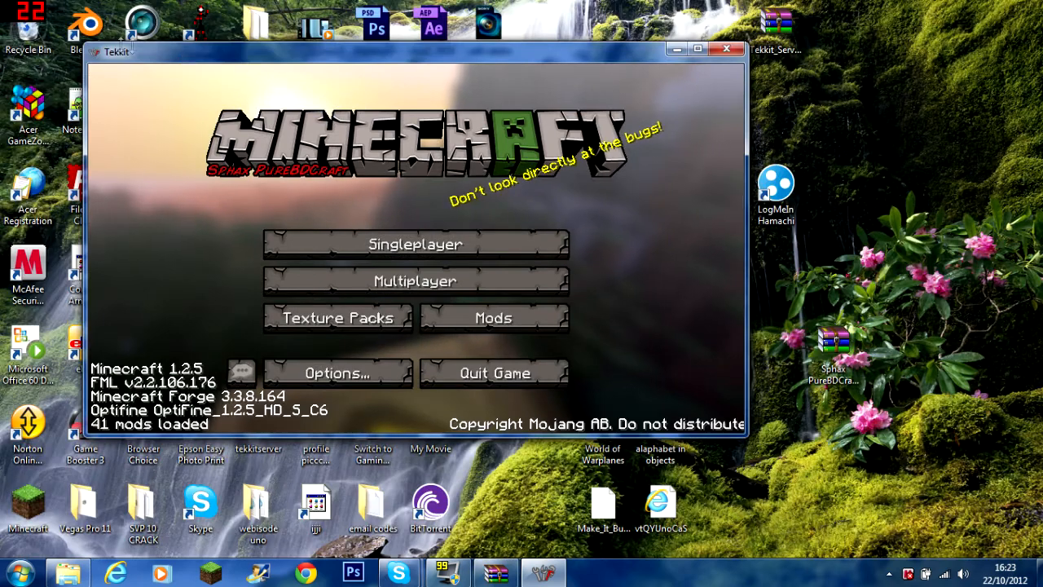
Maximize the game window and go to the Texture Packs screen
click(695, 49)
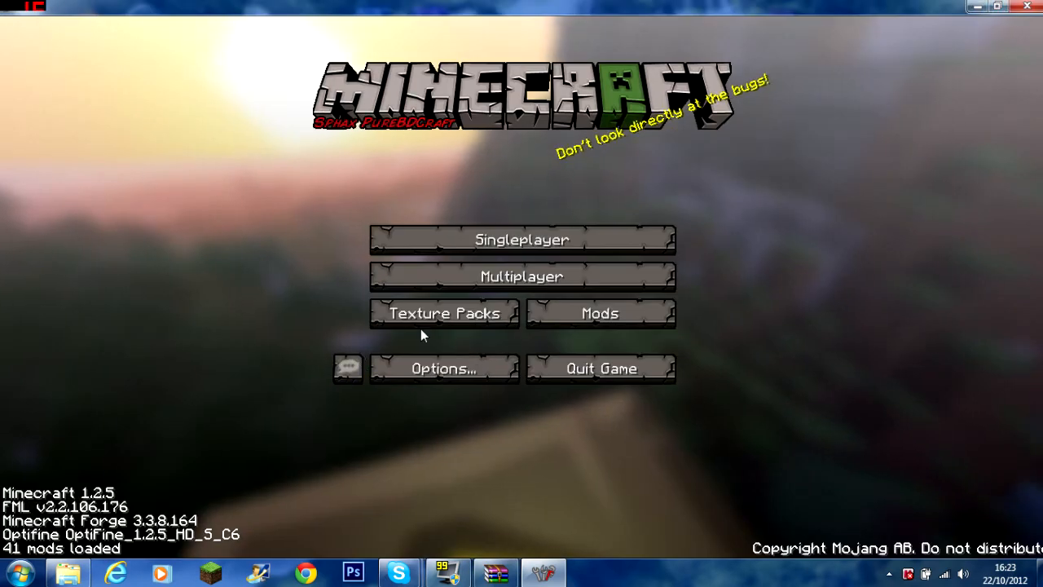
click(441, 312)
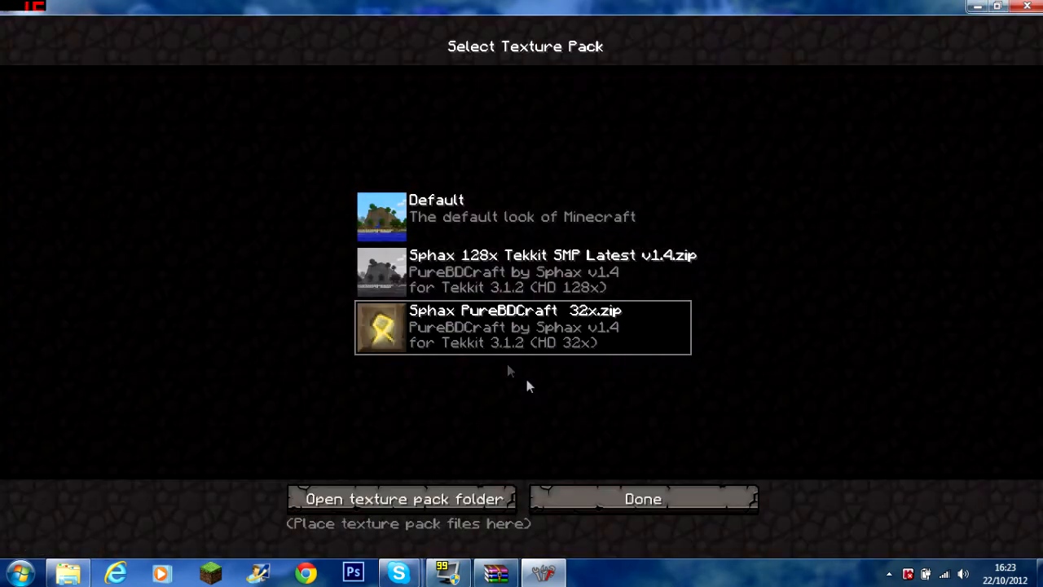
mouse_move(403, 499)
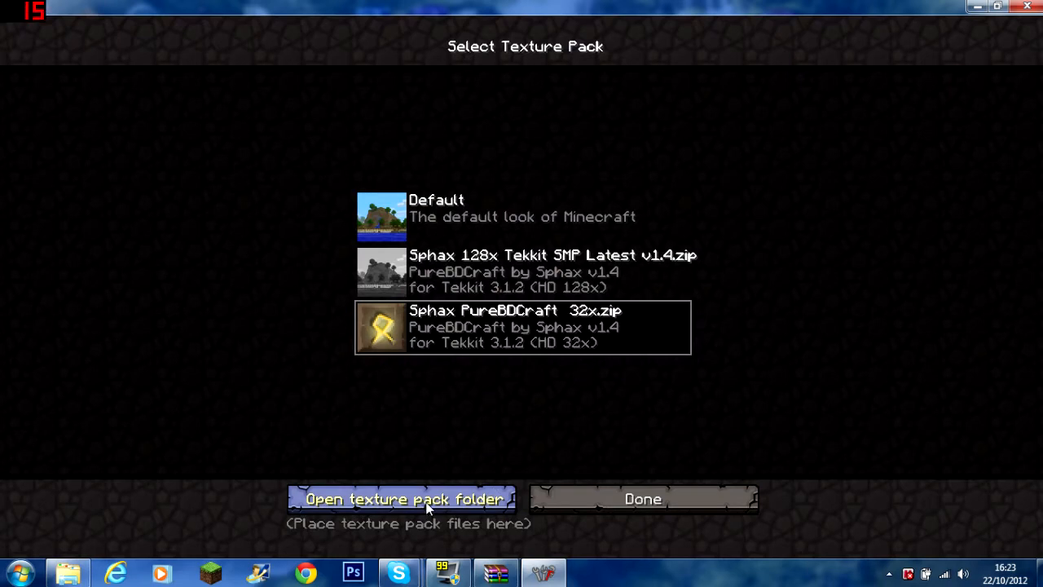
Open the texturepacks folder to confirm both Sphax zip archives are present
click(405, 499)
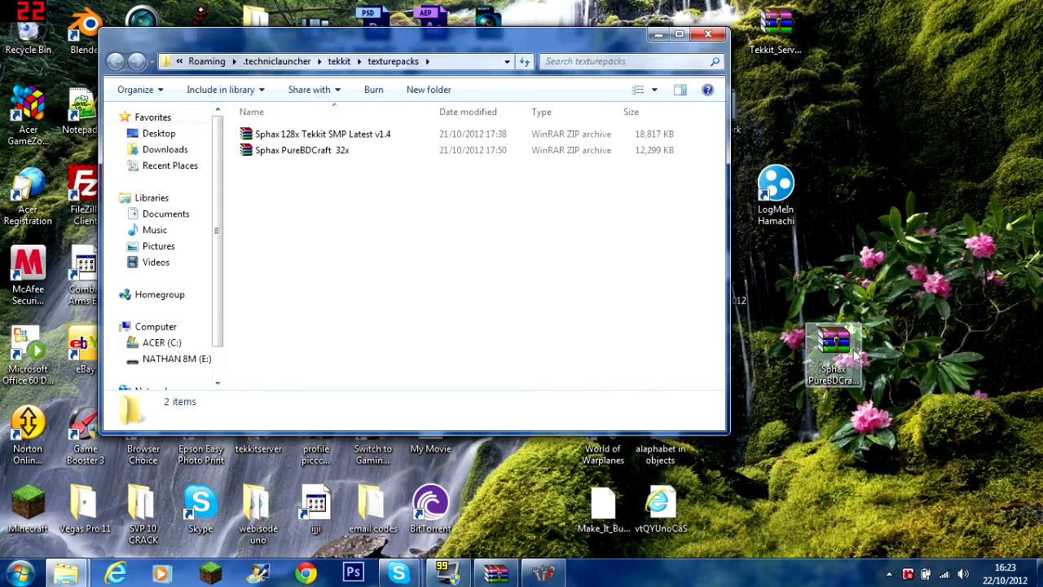
drag(833, 350, 595, 269)
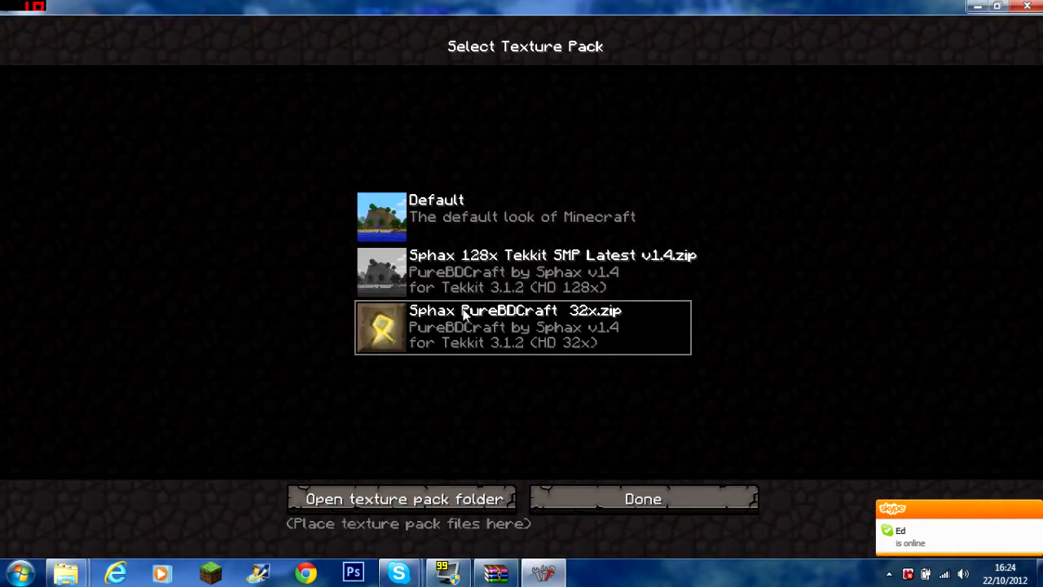
mouse_move(432, 255)
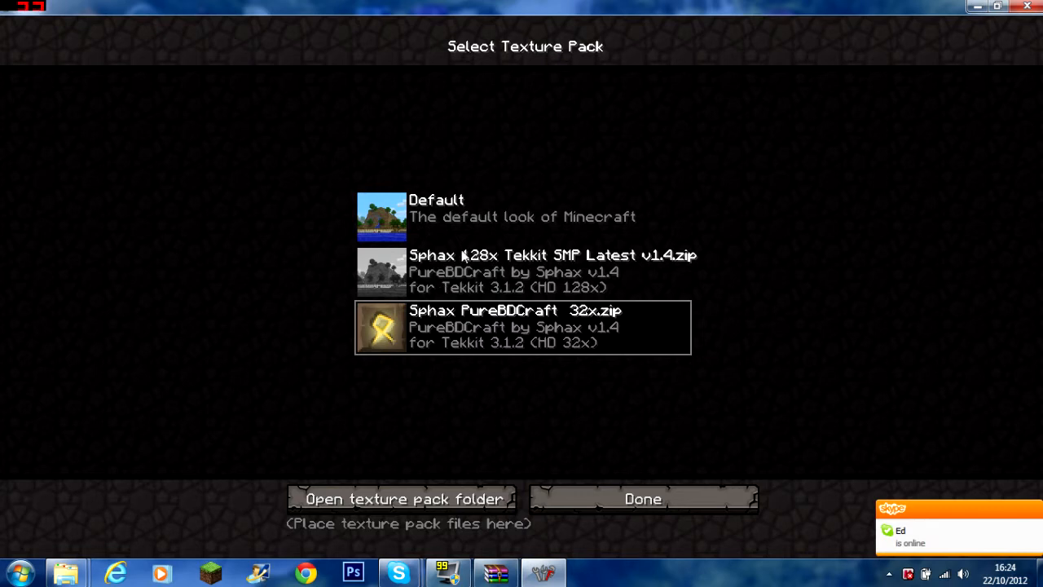
mouse_move(466, 302)
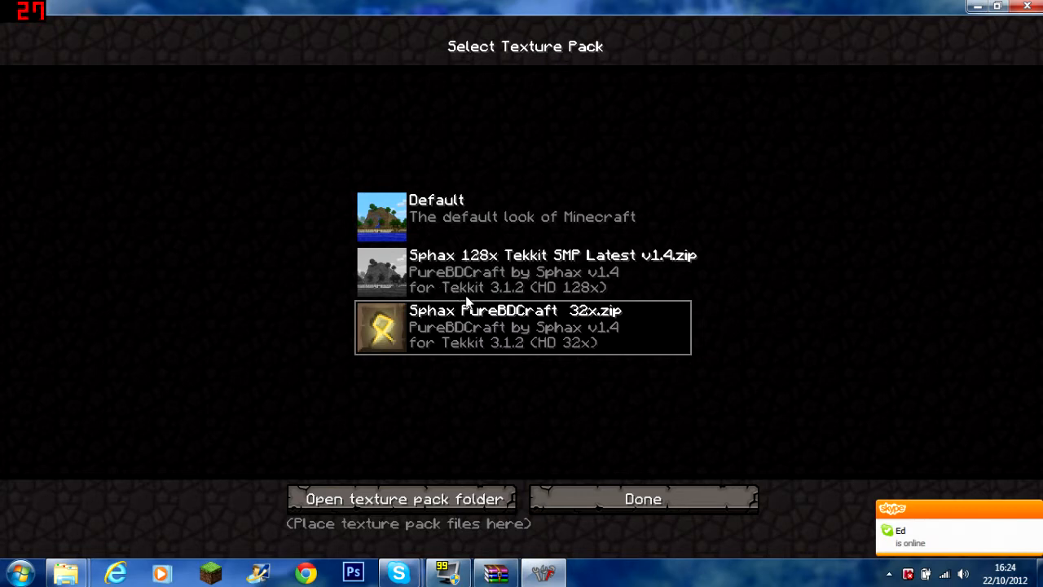
mouse_move(422, 277)
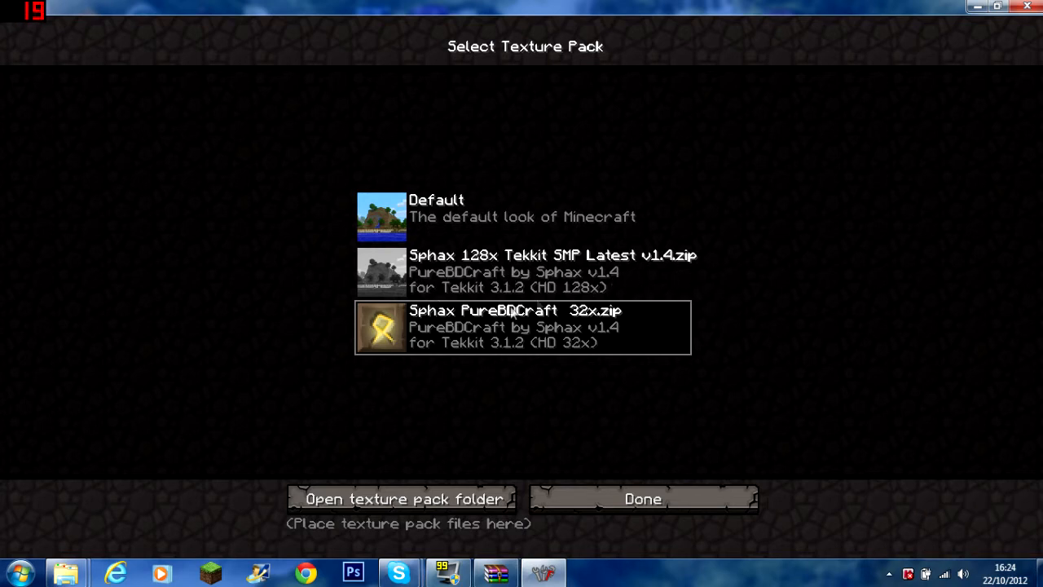
mouse_move(493, 276)
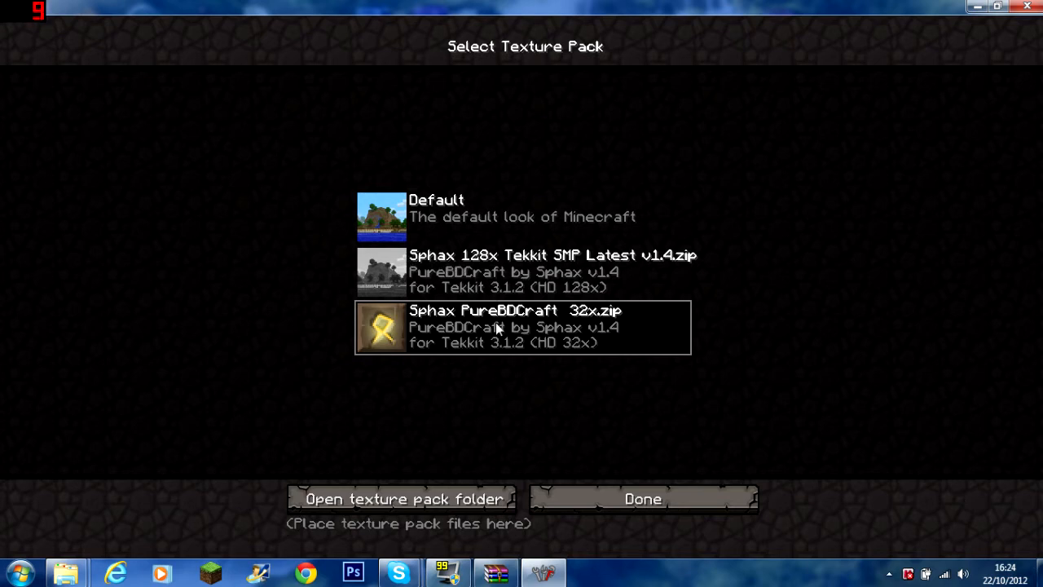
mouse_move(457, 240)
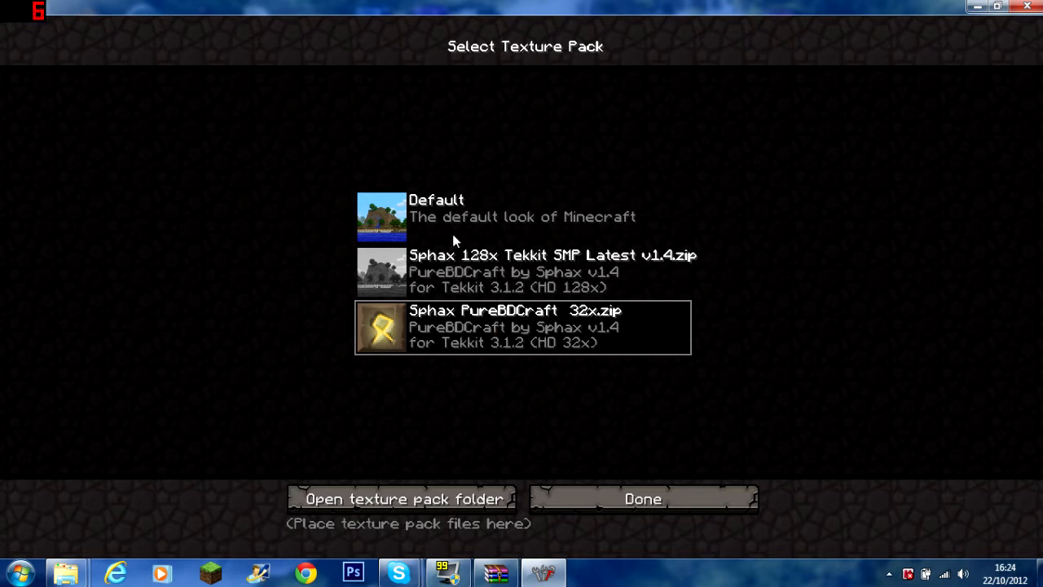
mouse_move(446, 222)
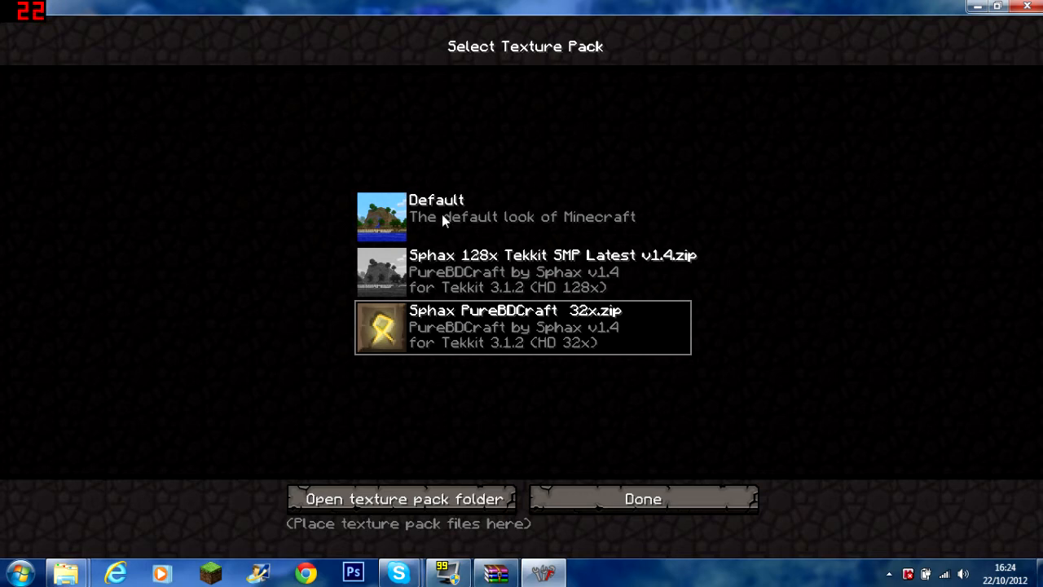
mouse_move(422, 238)
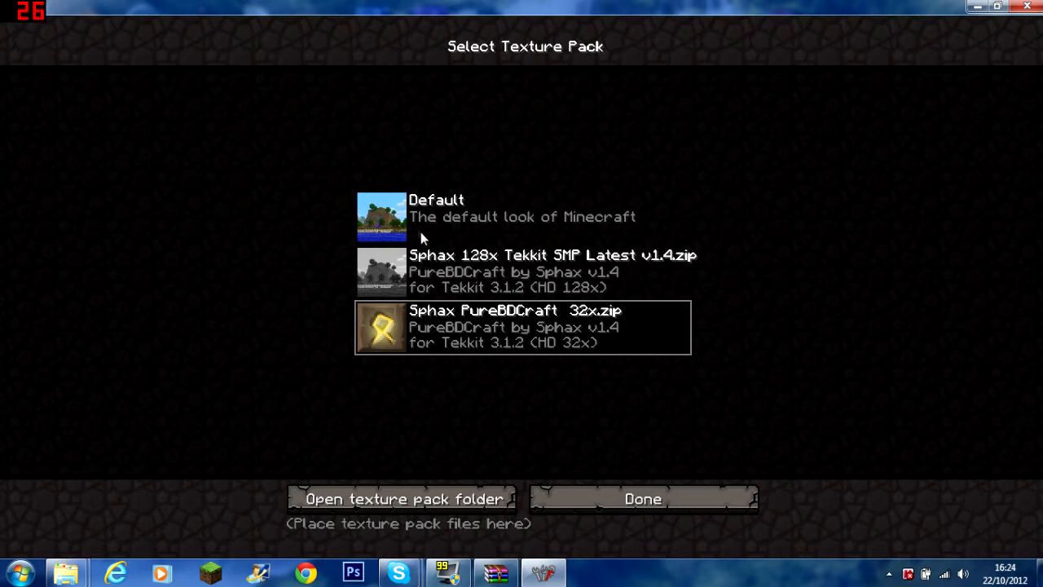
mouse_move(582, 489)
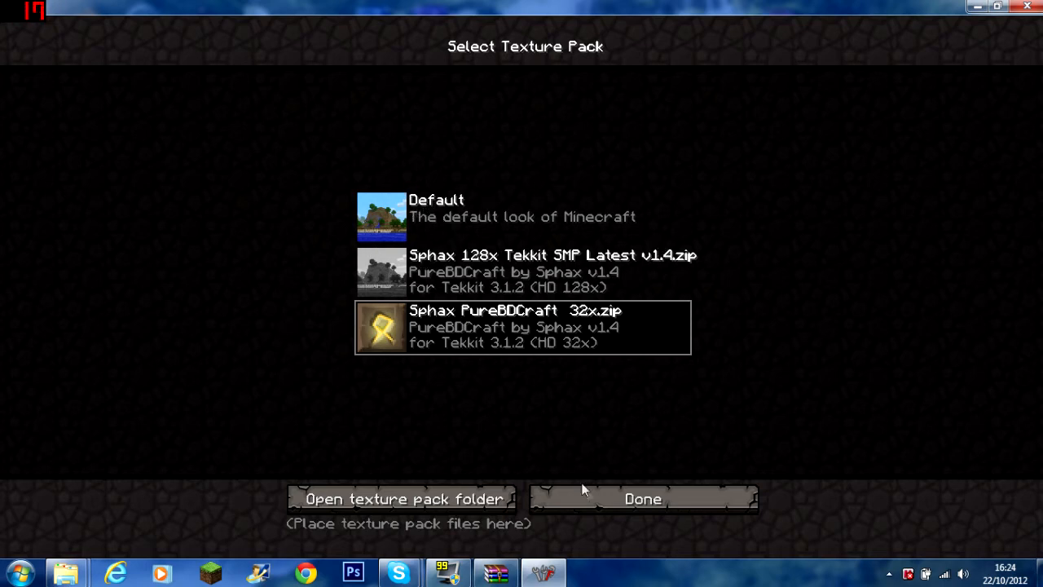
mouse_move(593, 465)
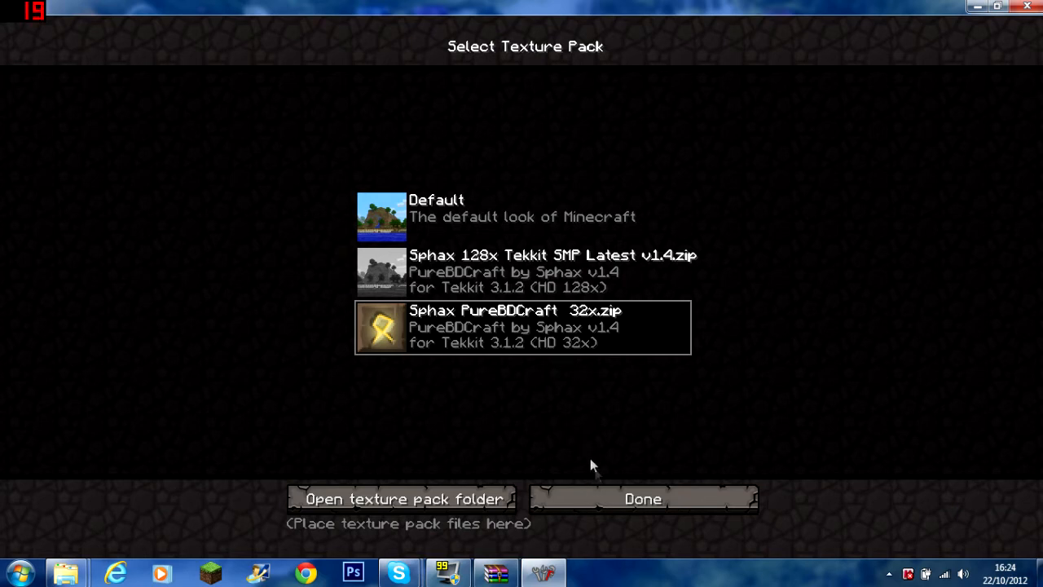
mouse_move(587, 493)
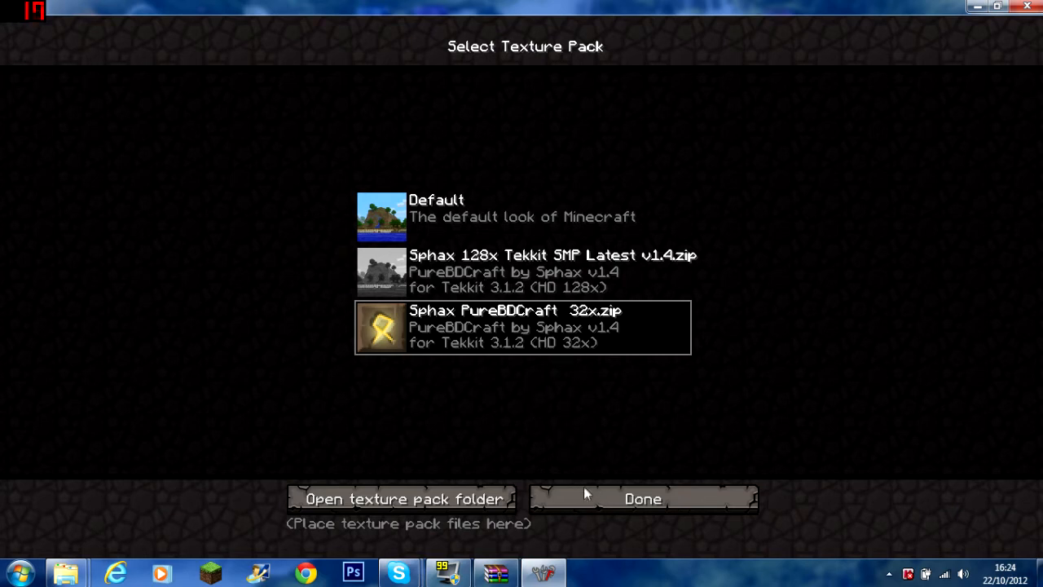
mouse_move(628, 437)
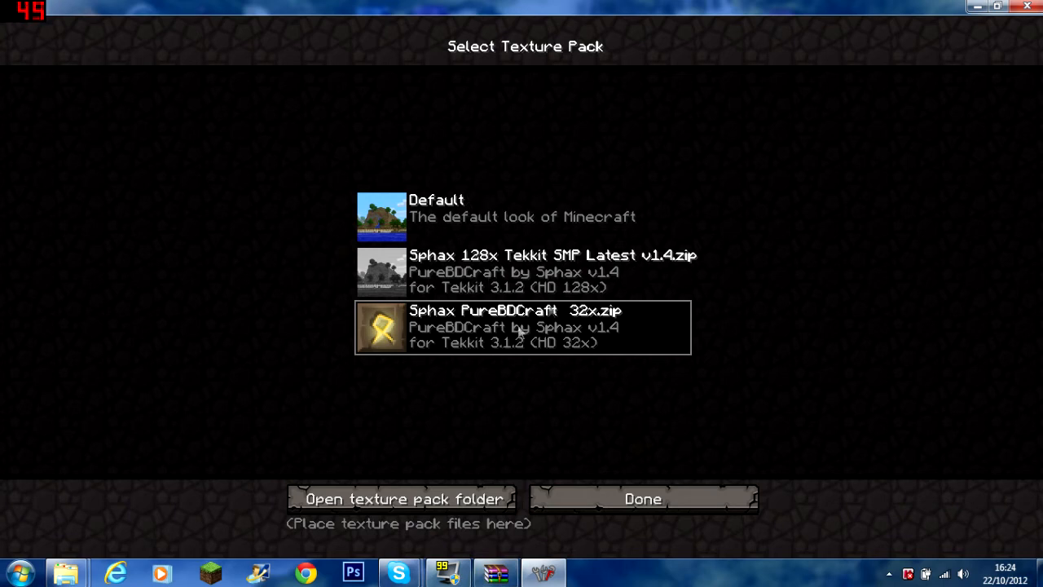
mouse_move(610, 501)
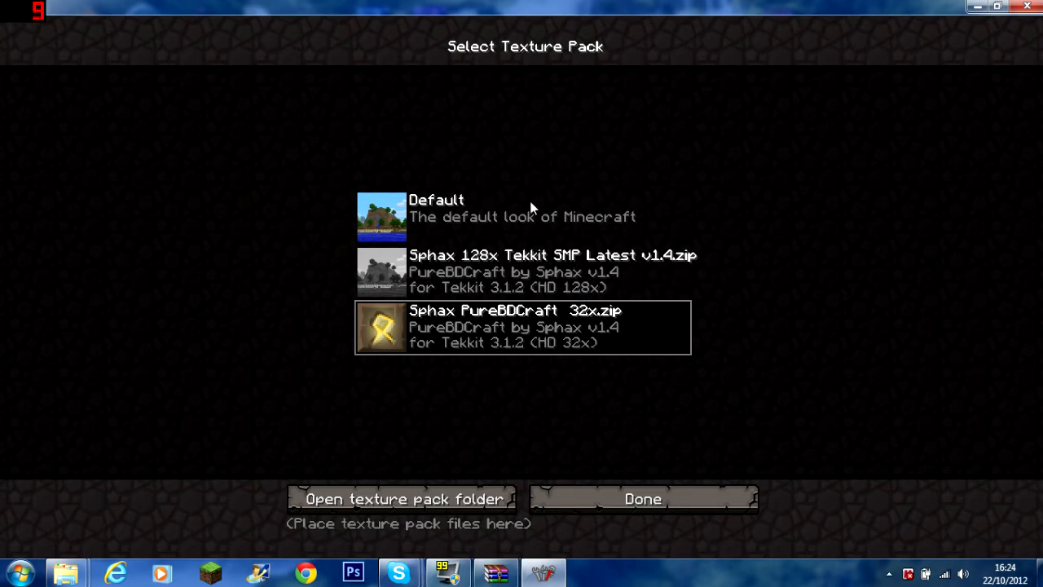
mouse_move(607, 123)
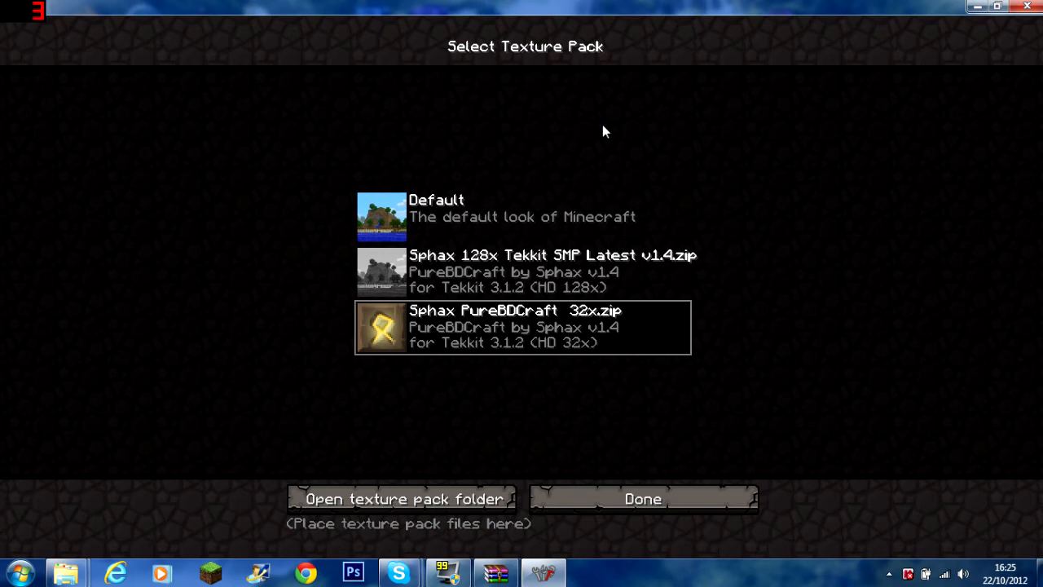
mouse_move(682, 363)
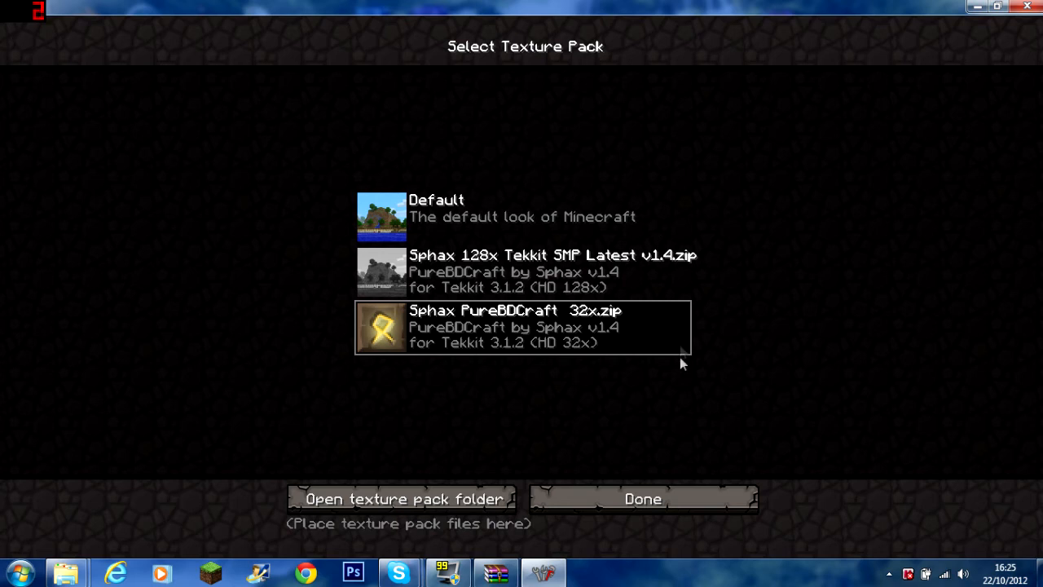
mouse_move(257, 212)
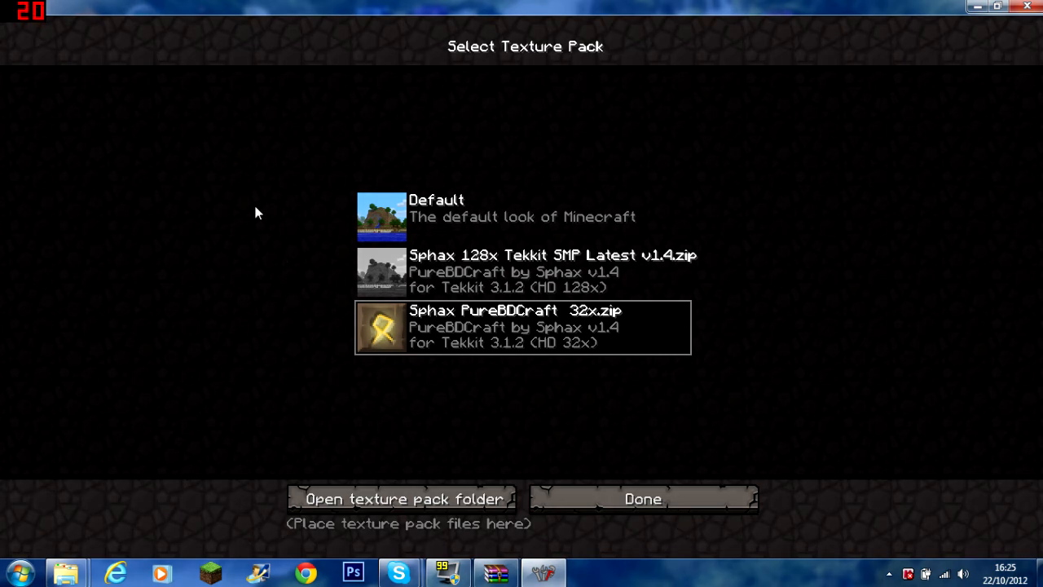